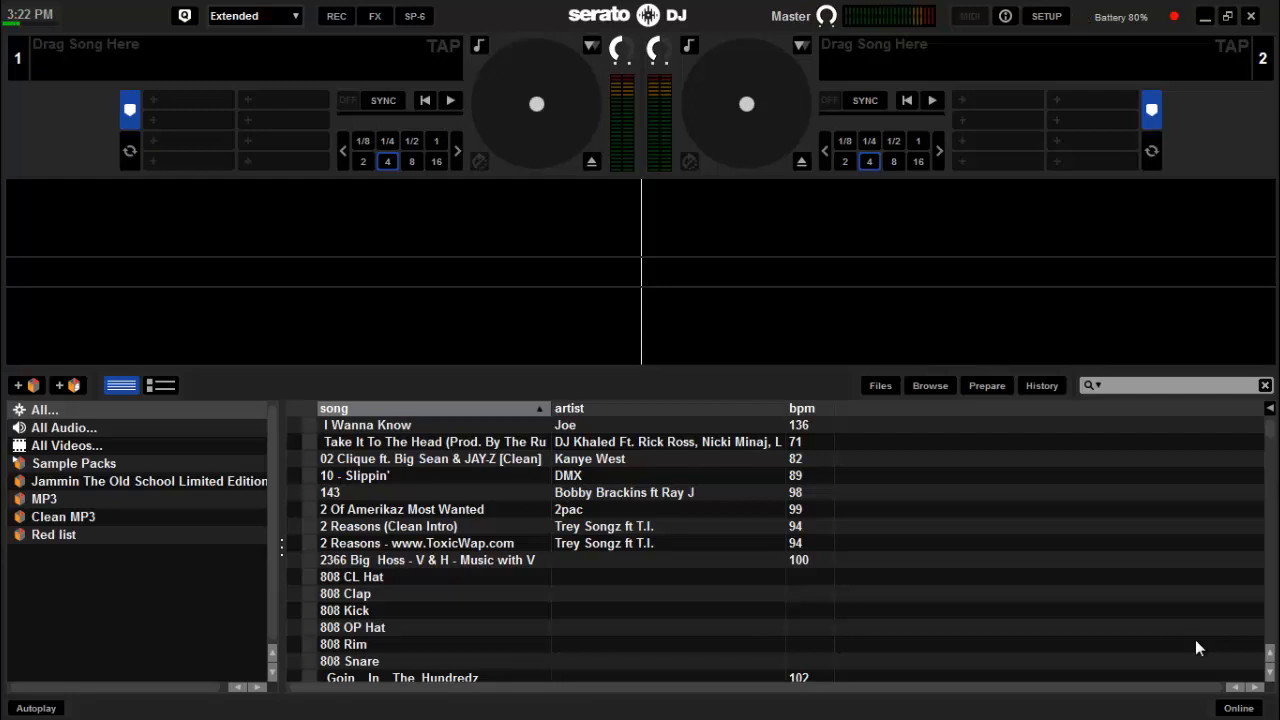
pyautogui.moveTo(987, 533)
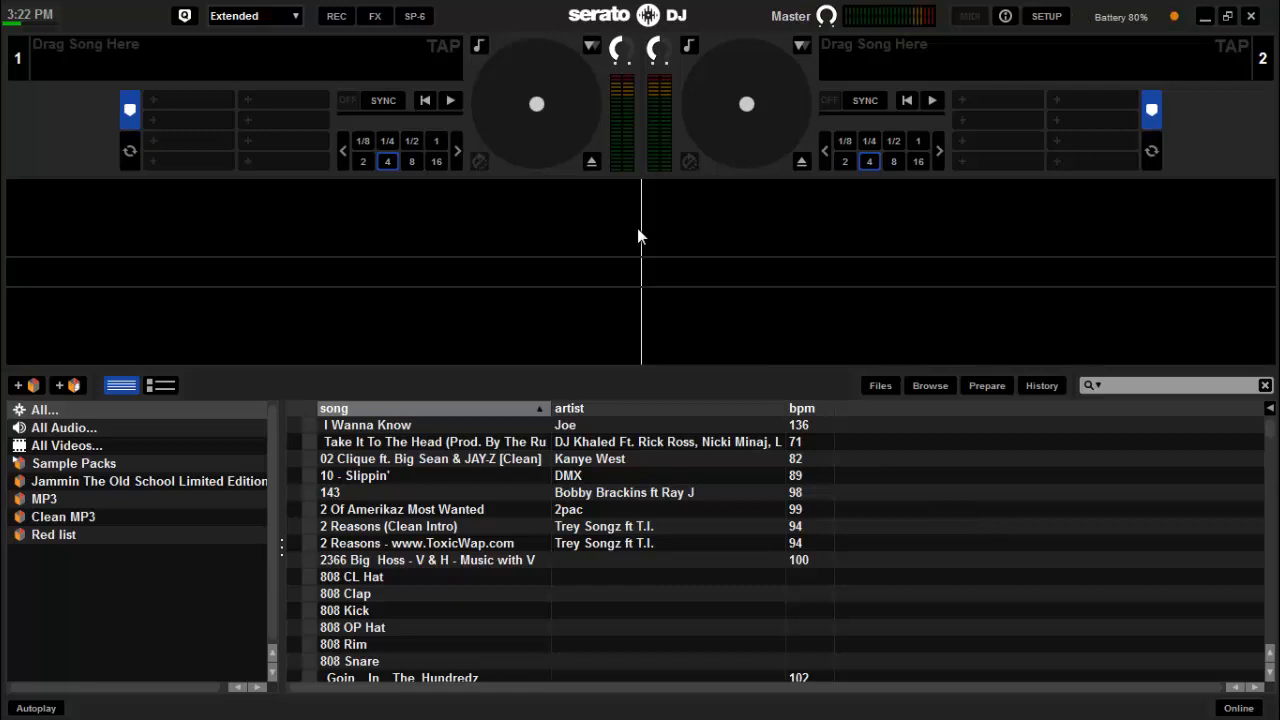
pyautogui.moveTo(390, 77)
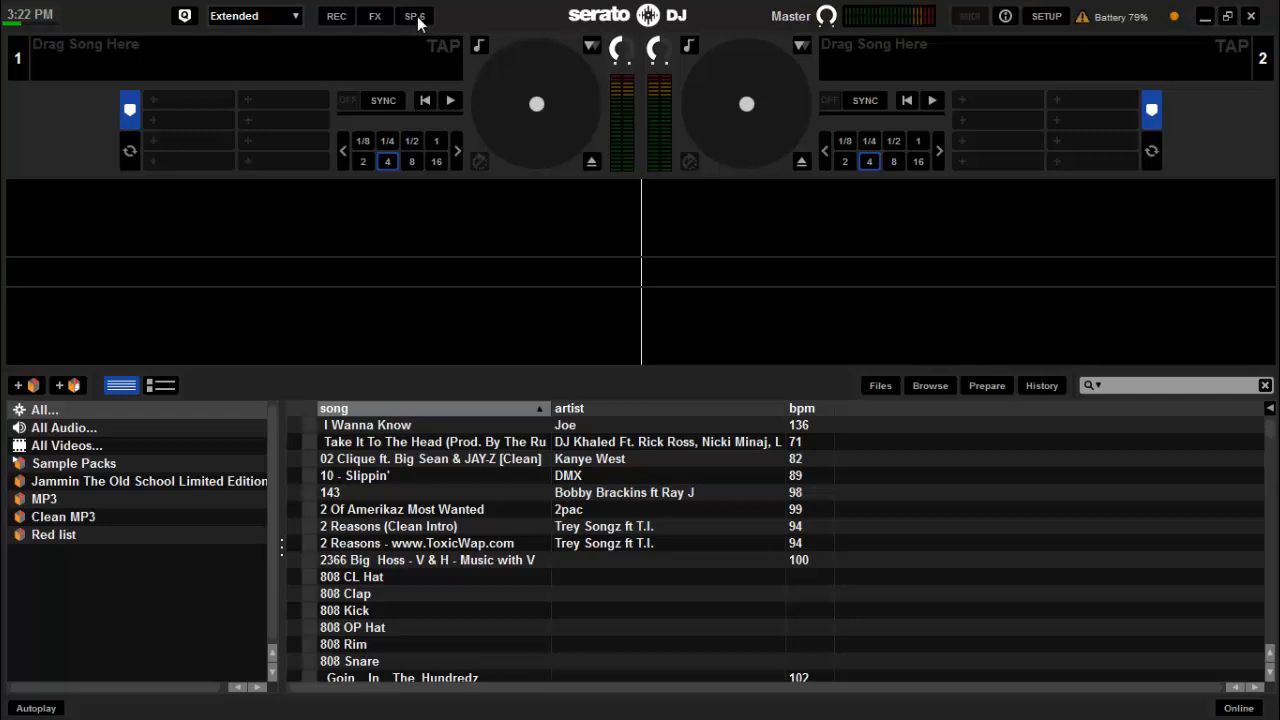
# Show the SP-6 six-slot sampler panel
pyautogui.click(413, 16)
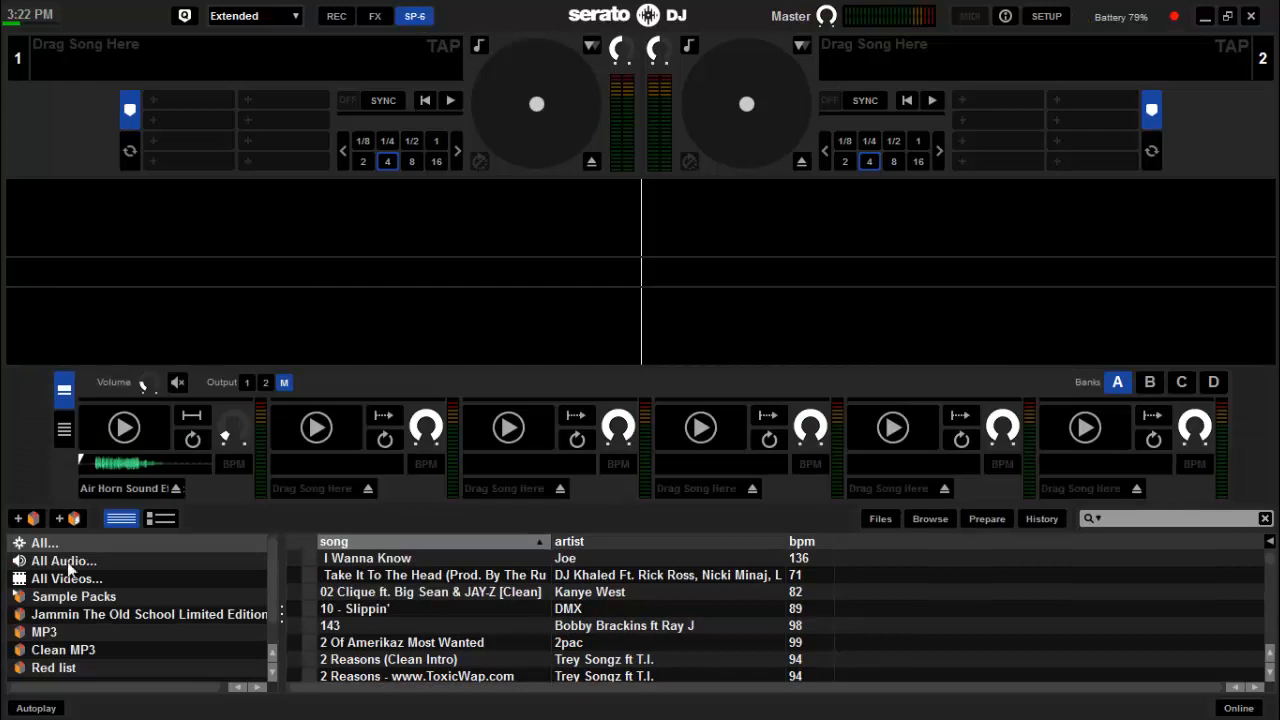
pyautogui.moveTo(580, 460)
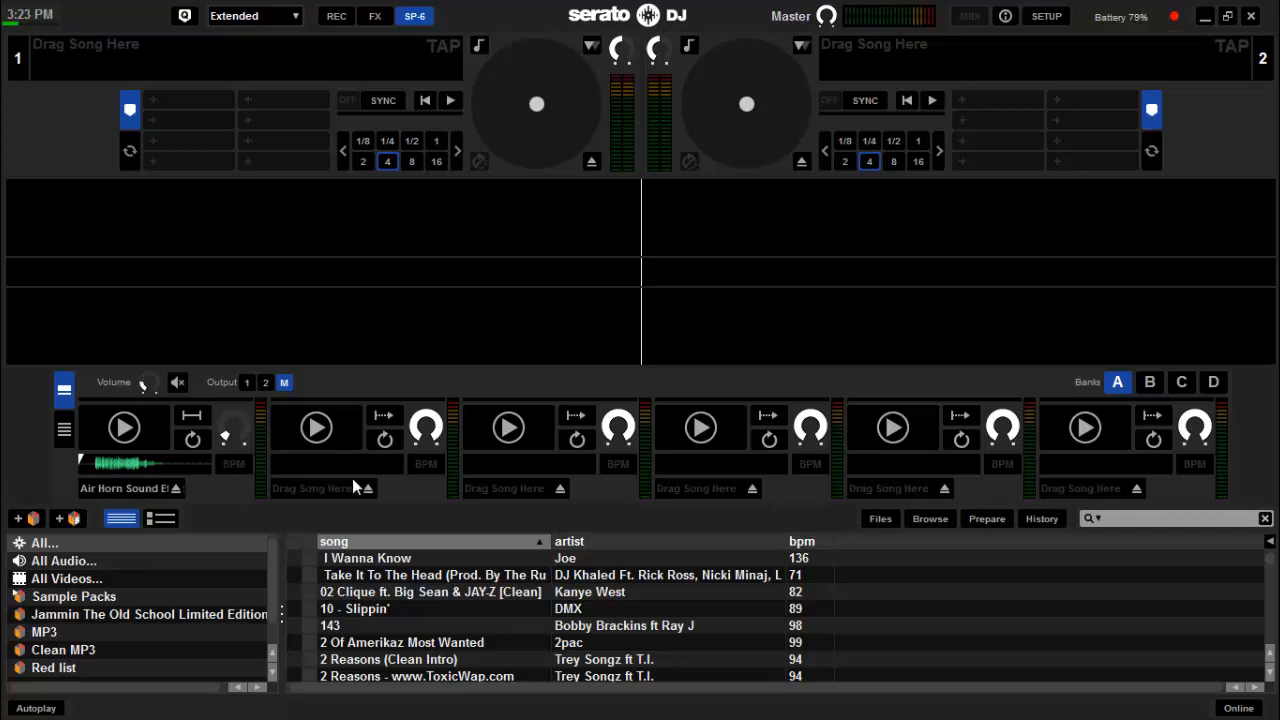
pyautogui.moveTo(349, 516)
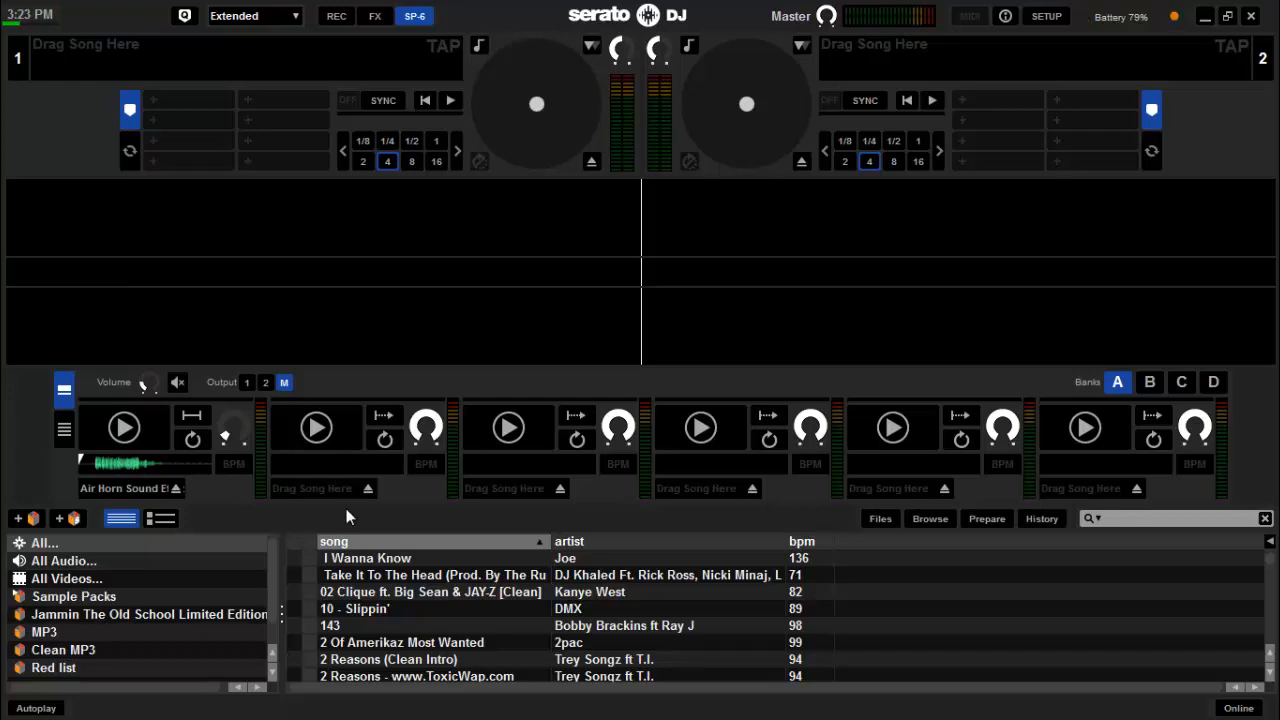
pyautogui.moveTo(318, 500)
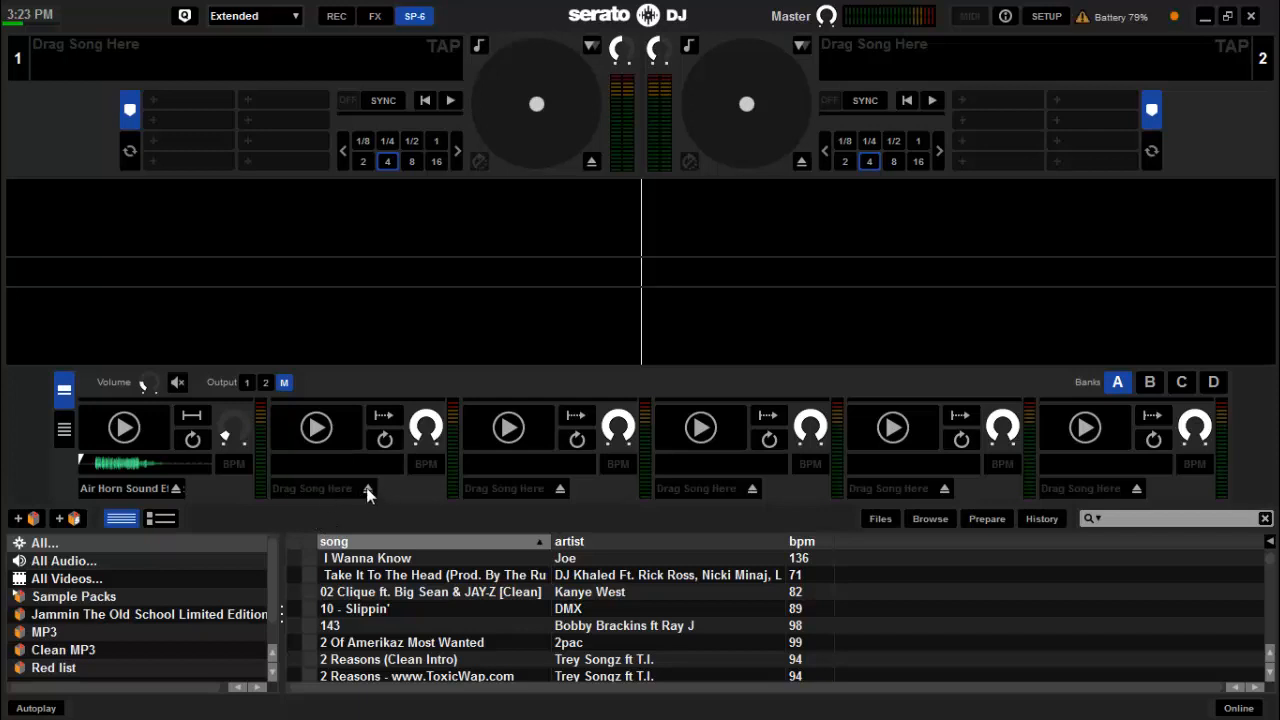
pyautogui.moveTo(172, 498)
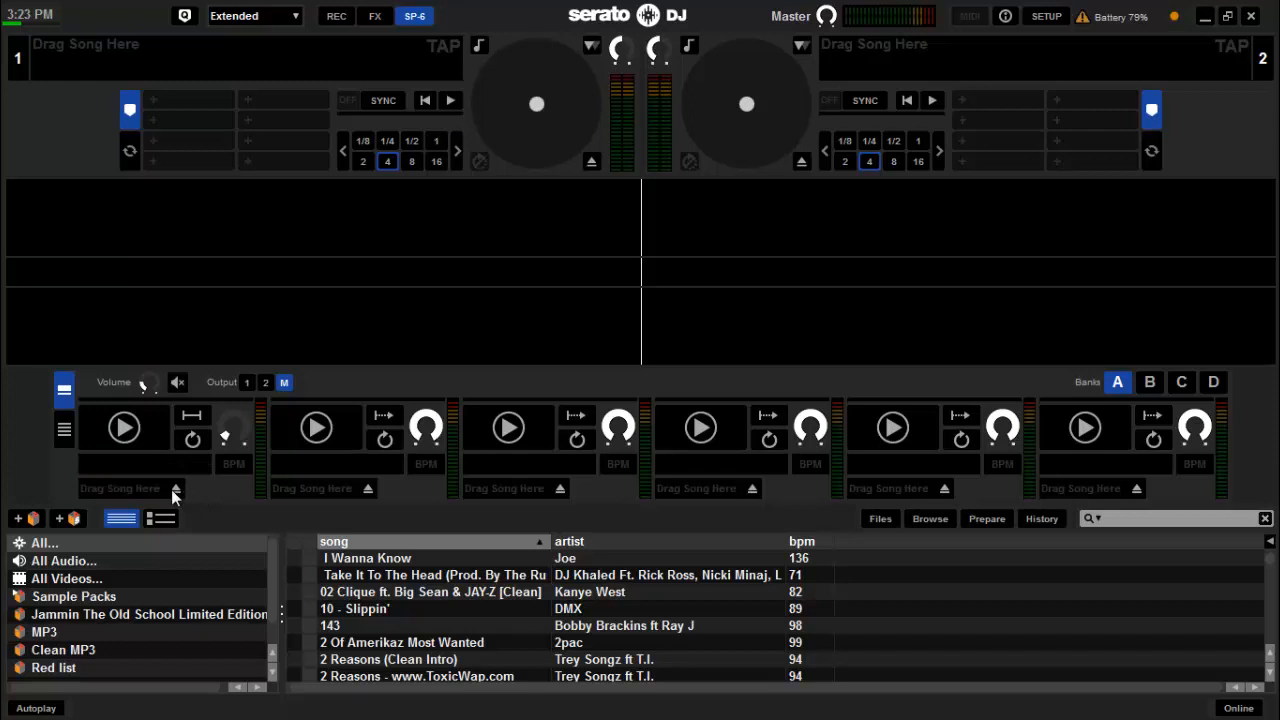
pyautogui.moveTo(142, 388)
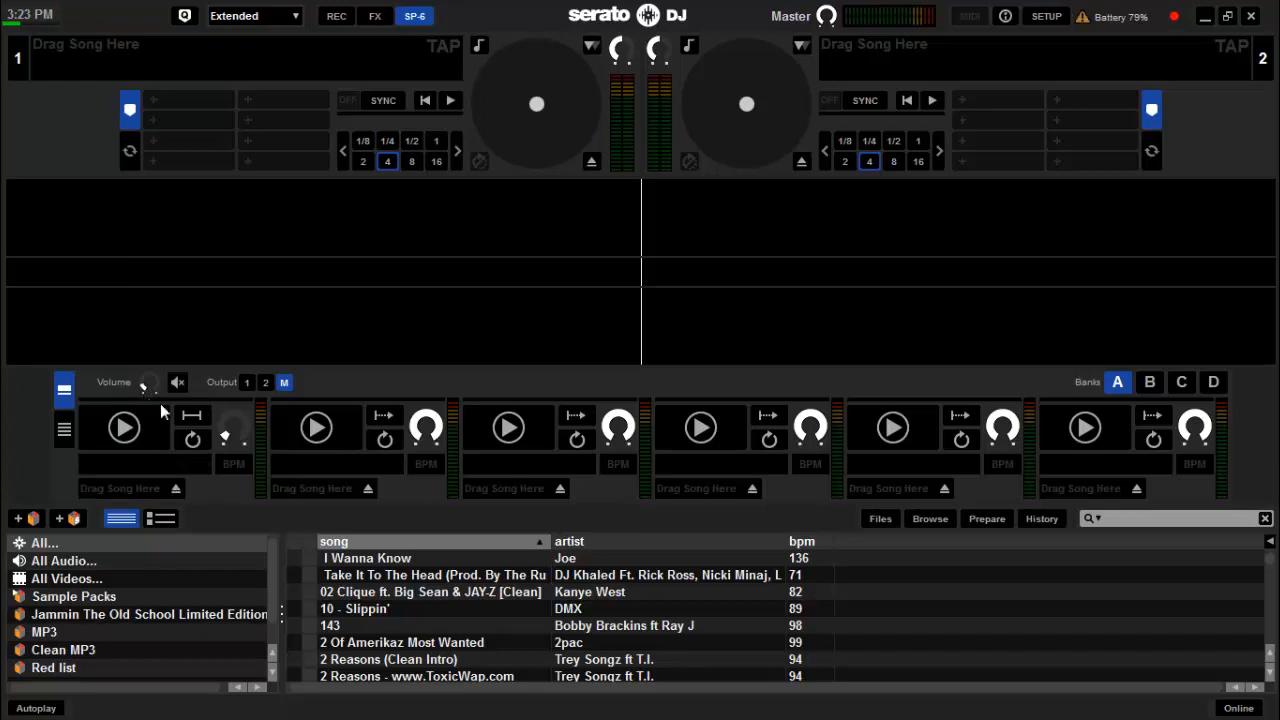
pyautogui.moveTo(220, 427)
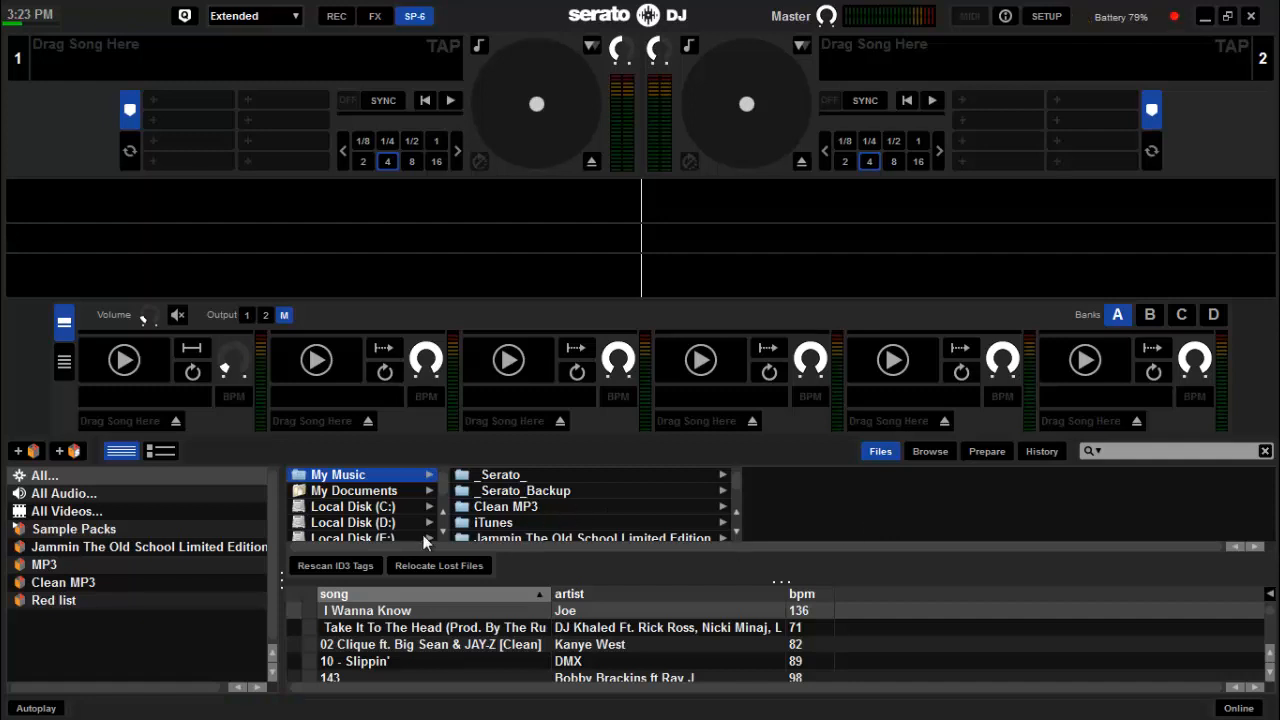
# Browse the local drive's Samples folder and select Air Horn Sound Effect.mp3
pyautogui.click(353, 538)
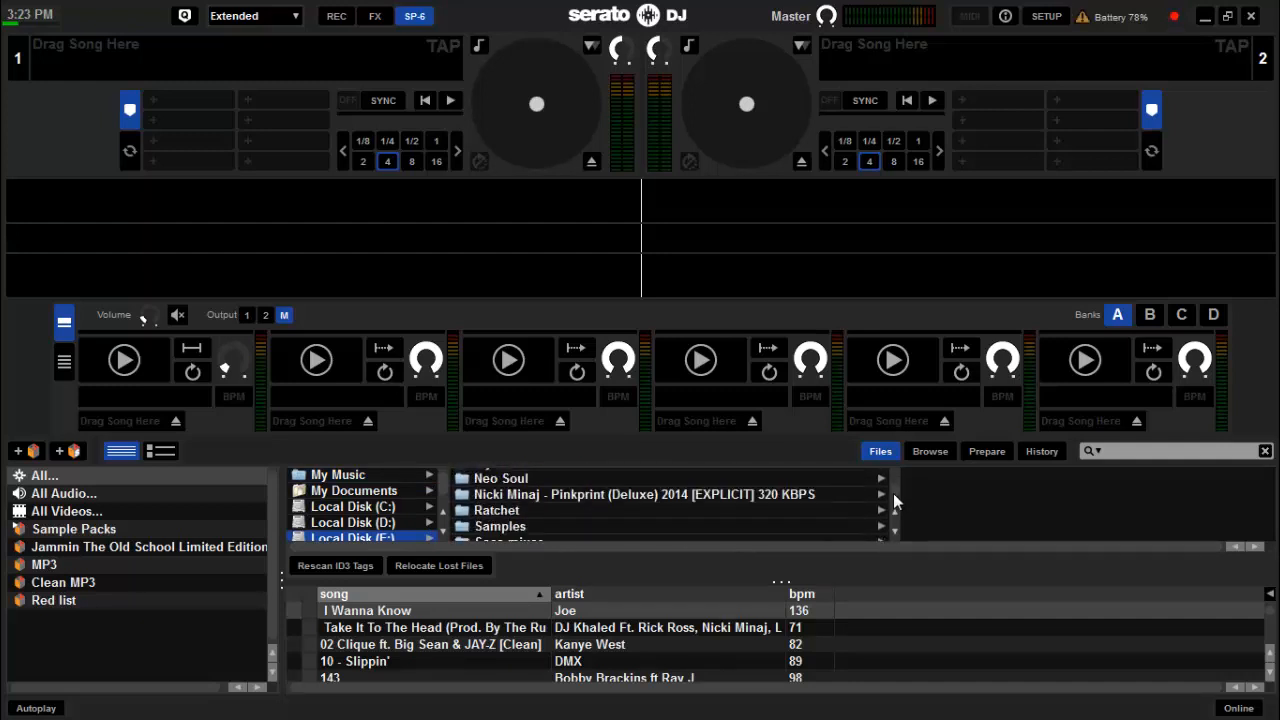
pyautogui.click(500, 526)
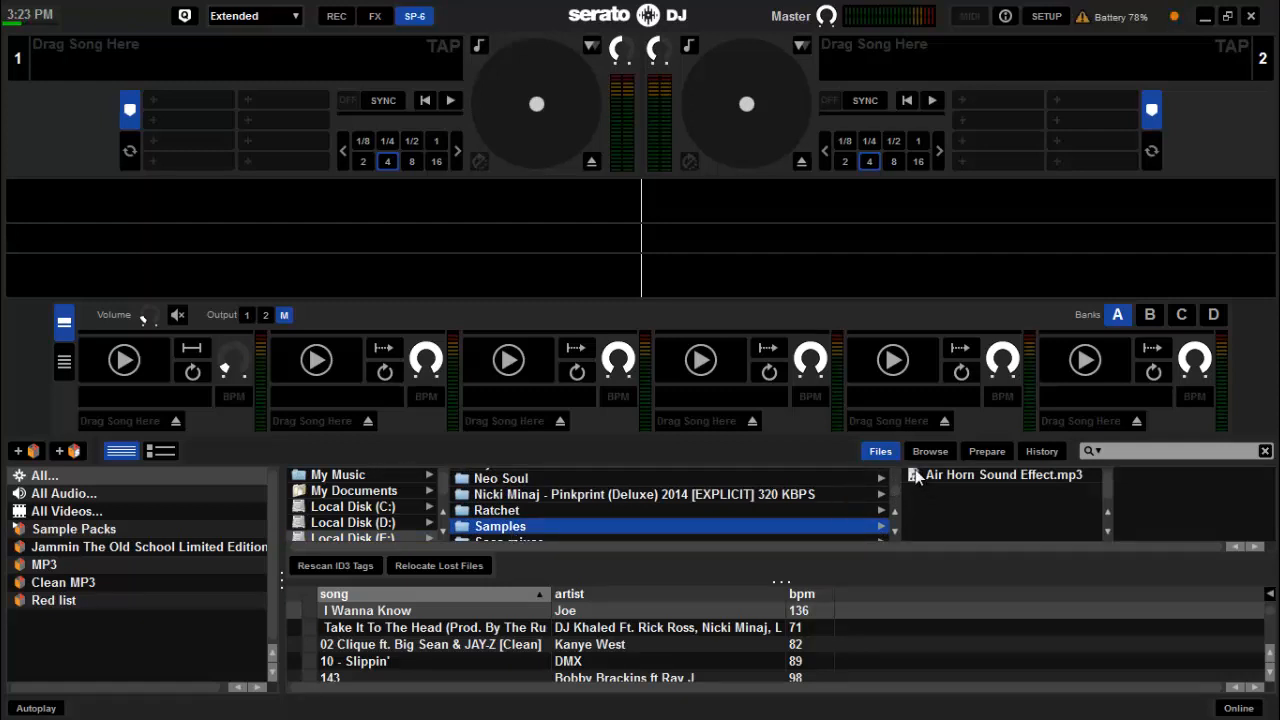
pyautogui.click(1000, 474)
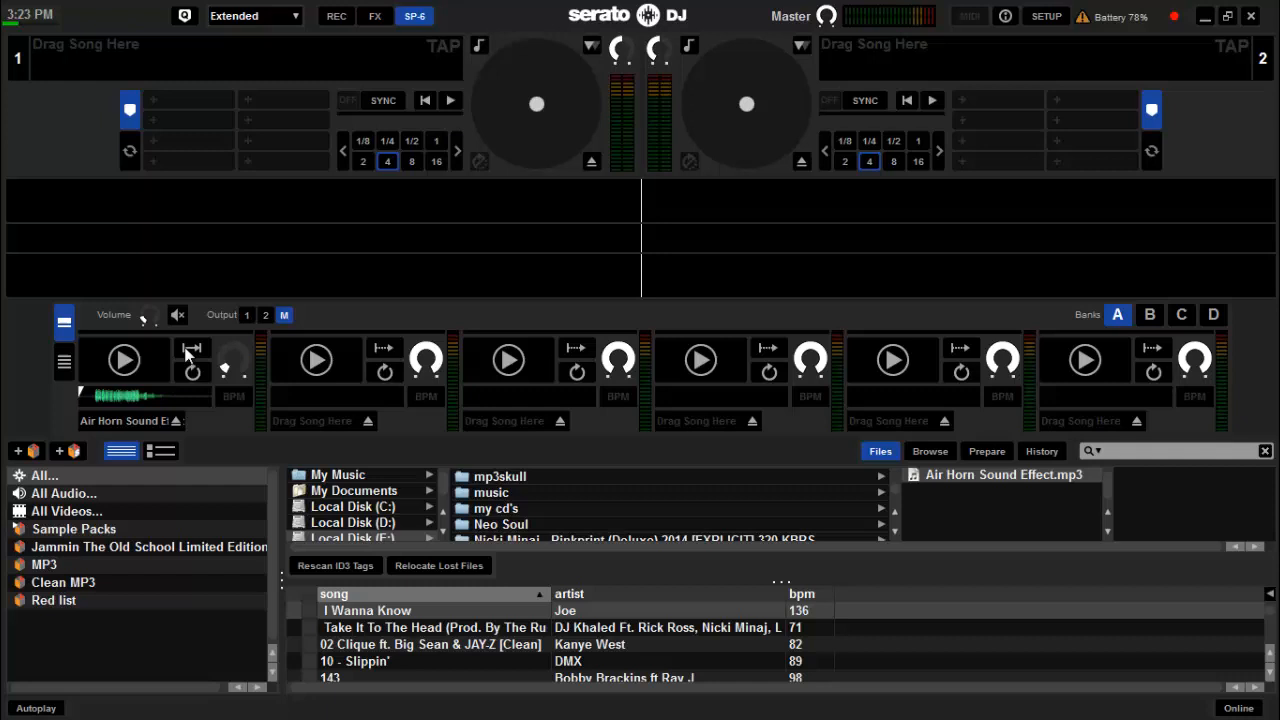
# Play the air horn sample in slot 1, then stop it
pyautogui.click(124, 360)
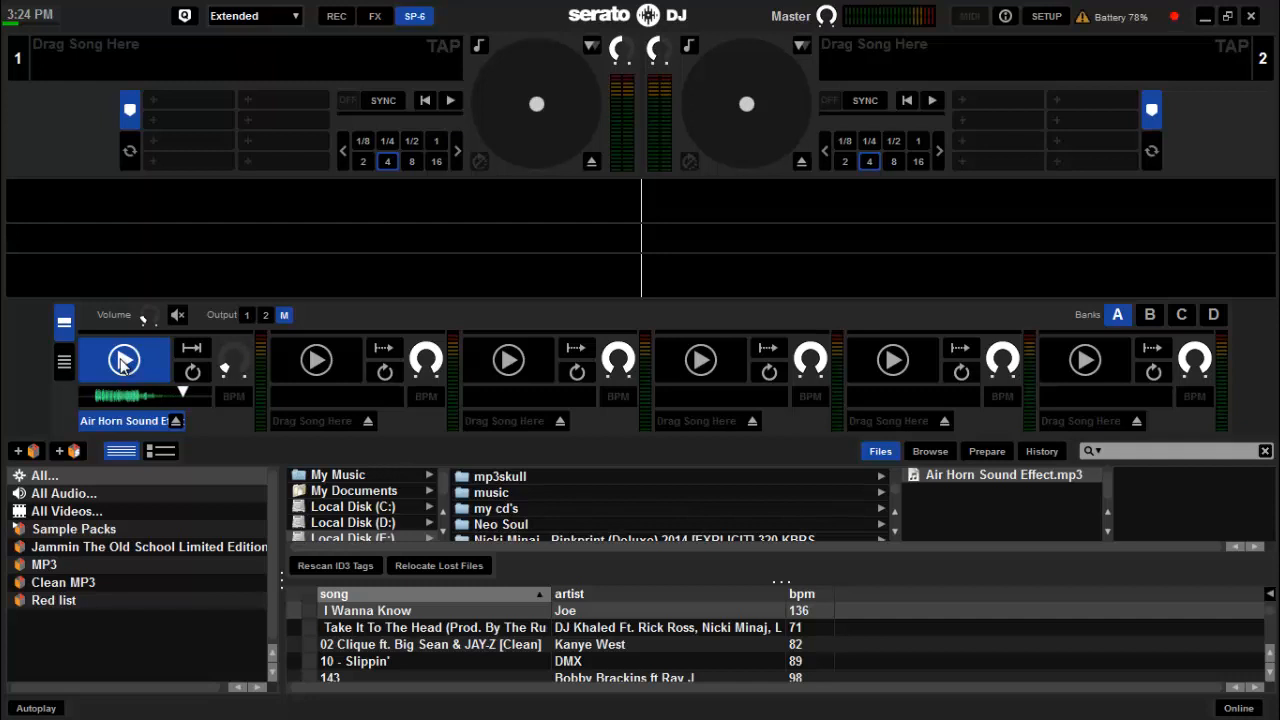
pyautogui.click(123, 360)
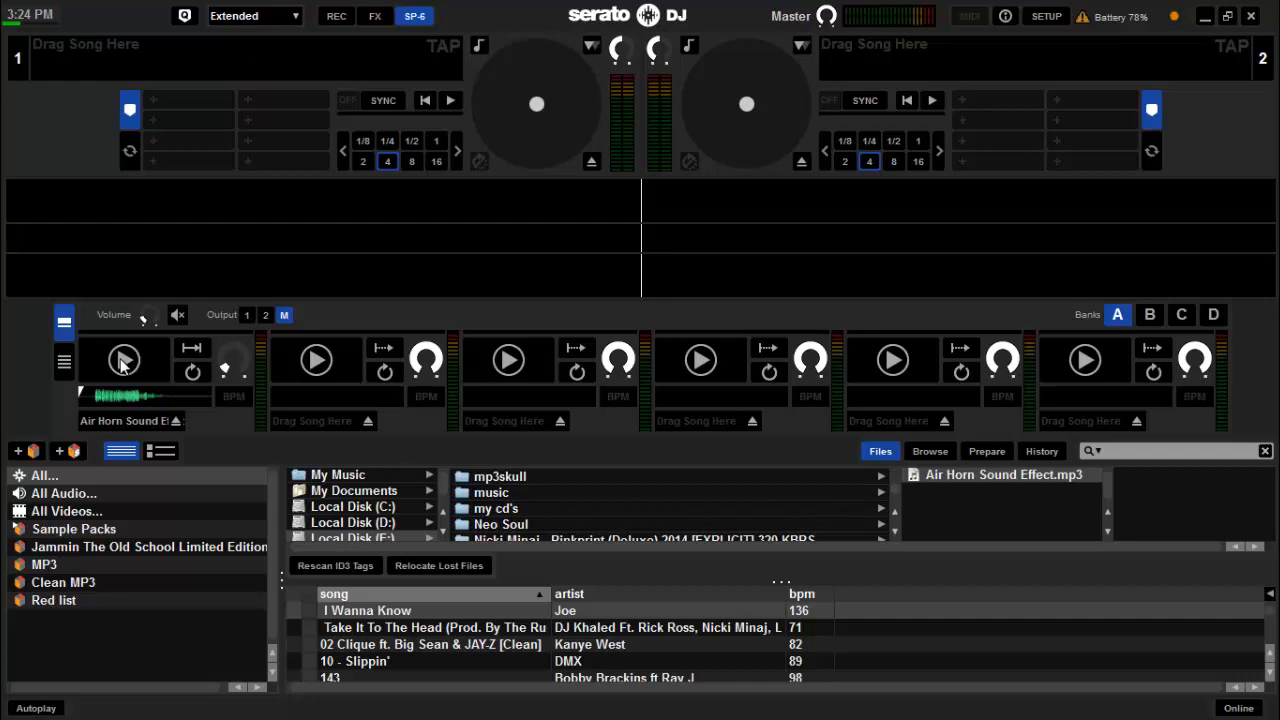
pyautogui.moveTo(520, 190)
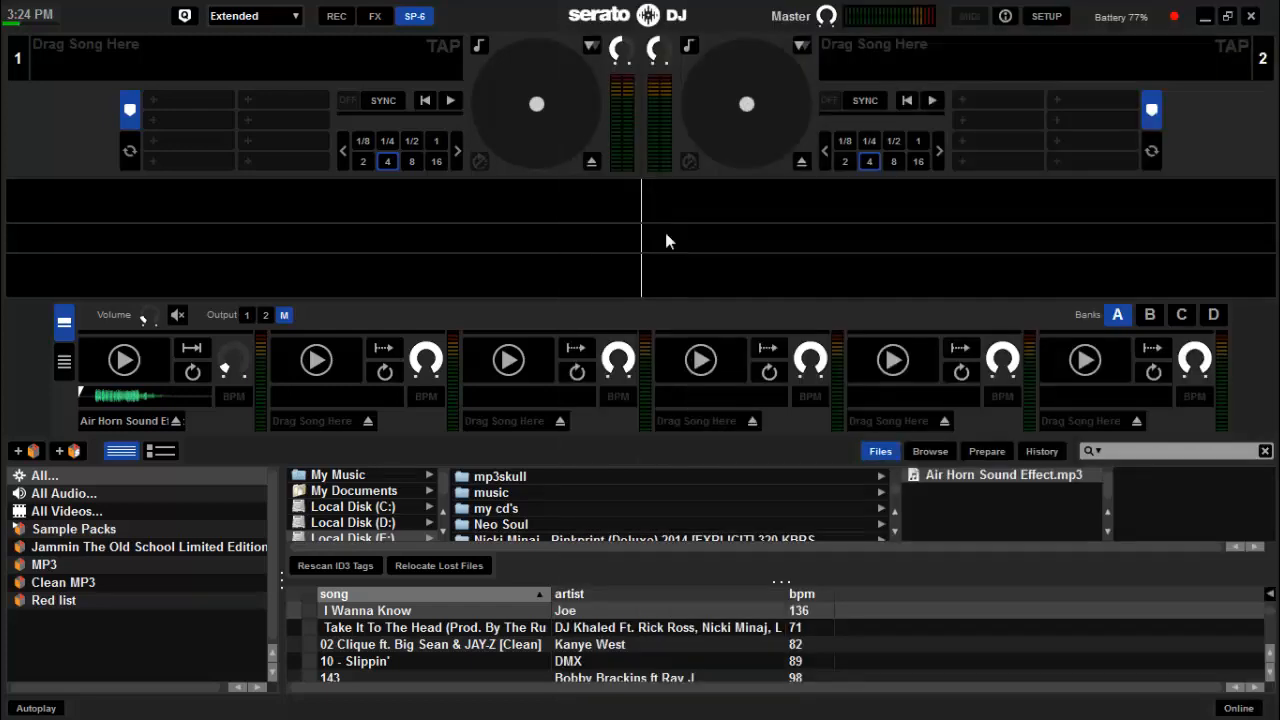
pyautogui.moveTo(618, 227)
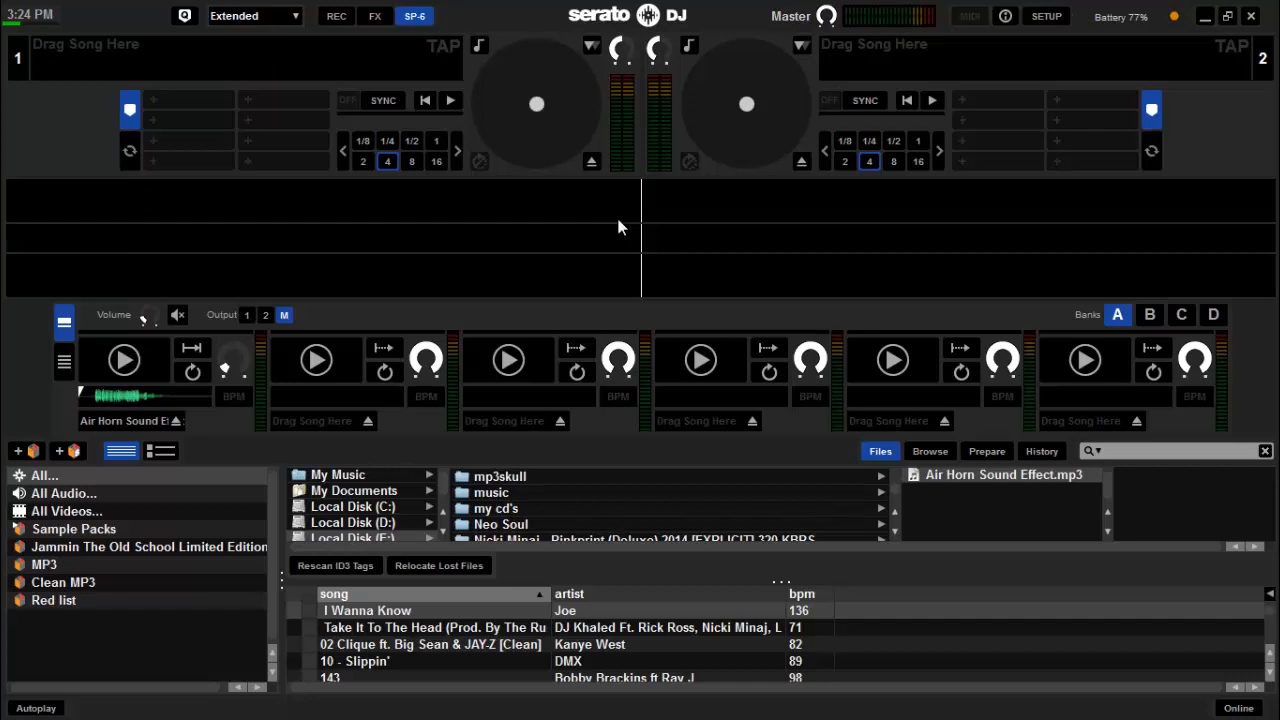
pyautogui.click(124, 359)
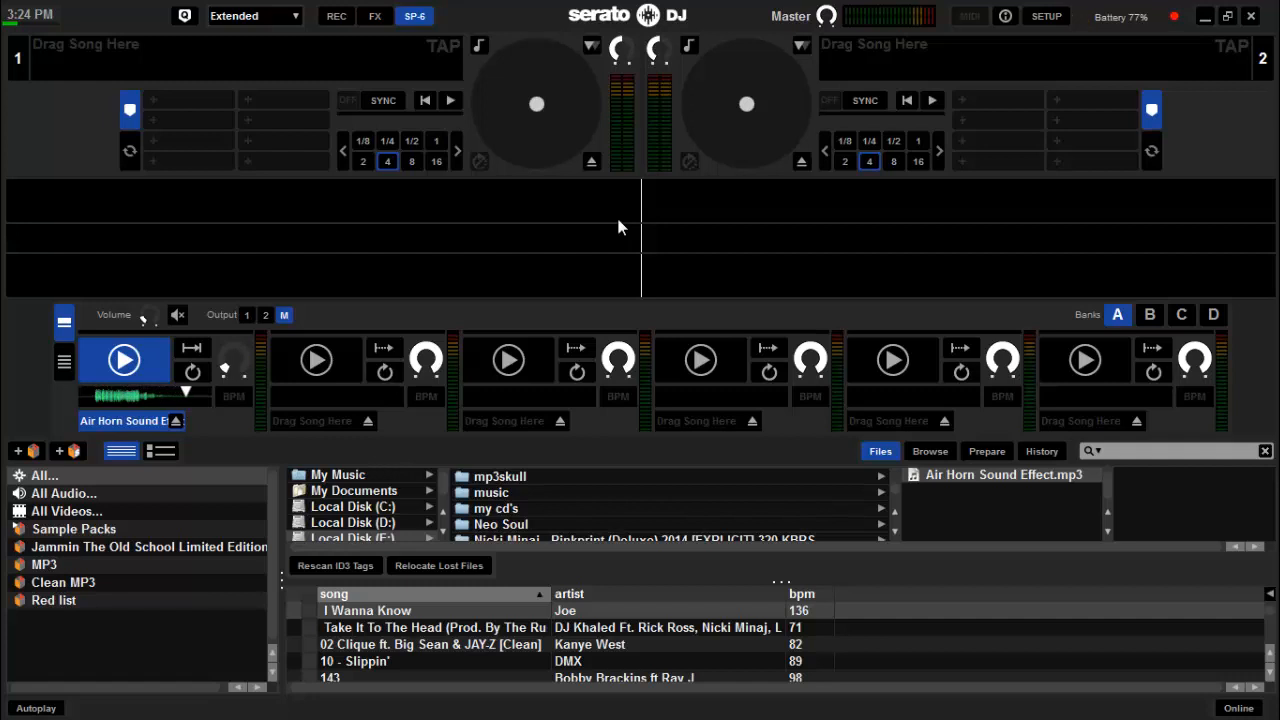
pyautogui.click(124, 360)
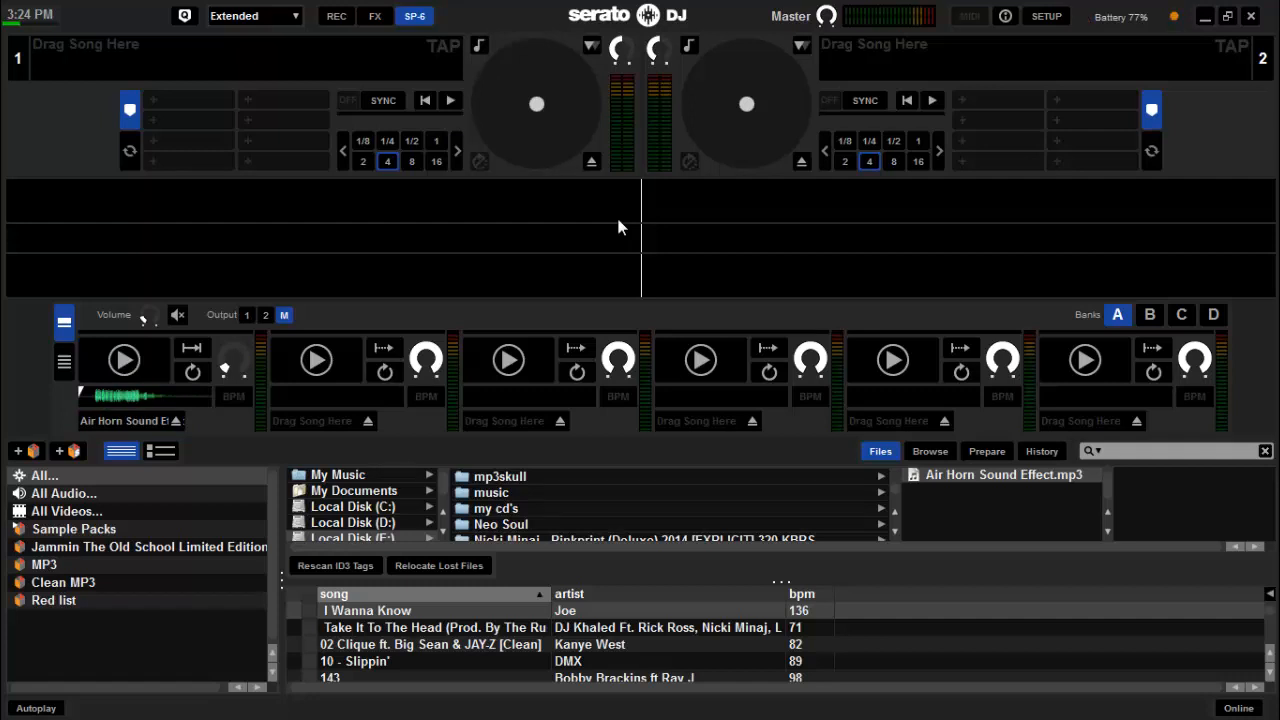
pyautogui.moveTo(854, 184)
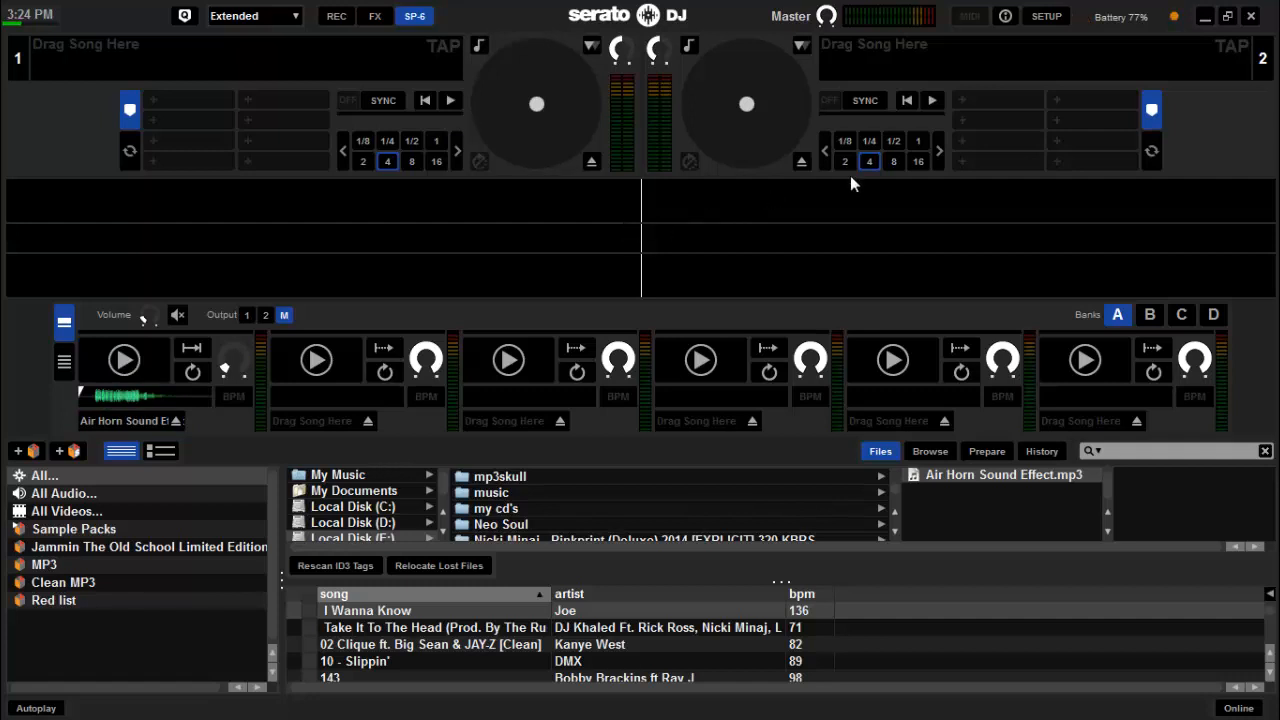